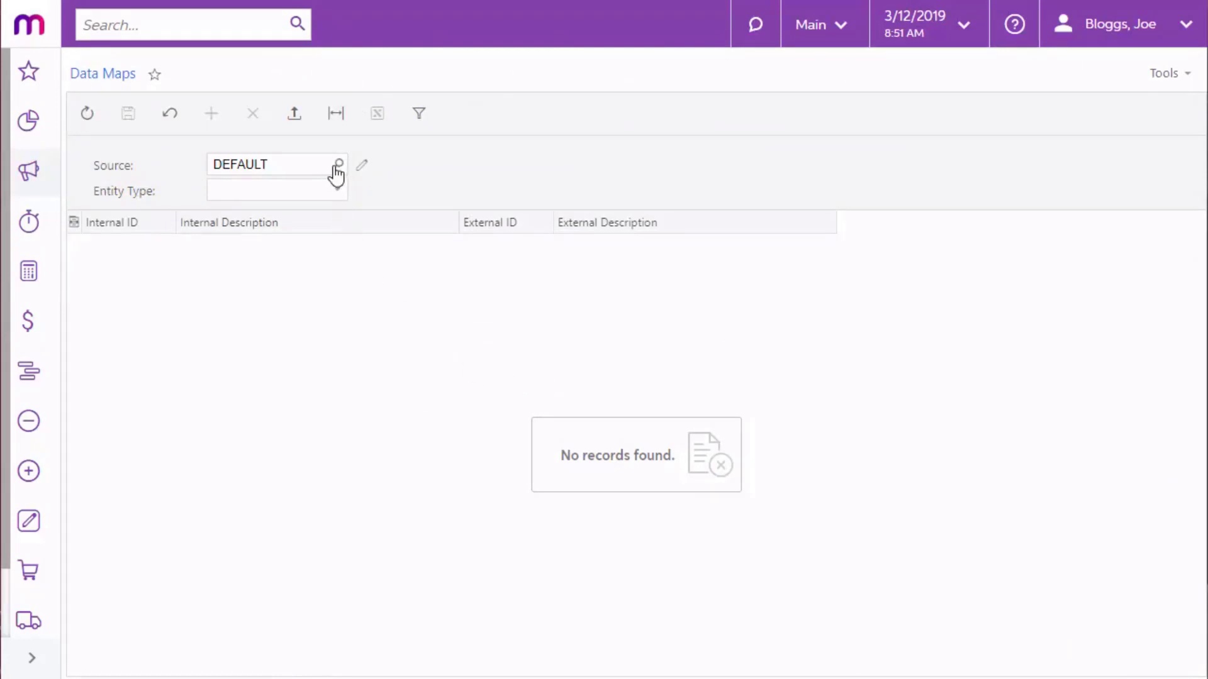
Review the available data map source types, then close that list
click(337, 165)
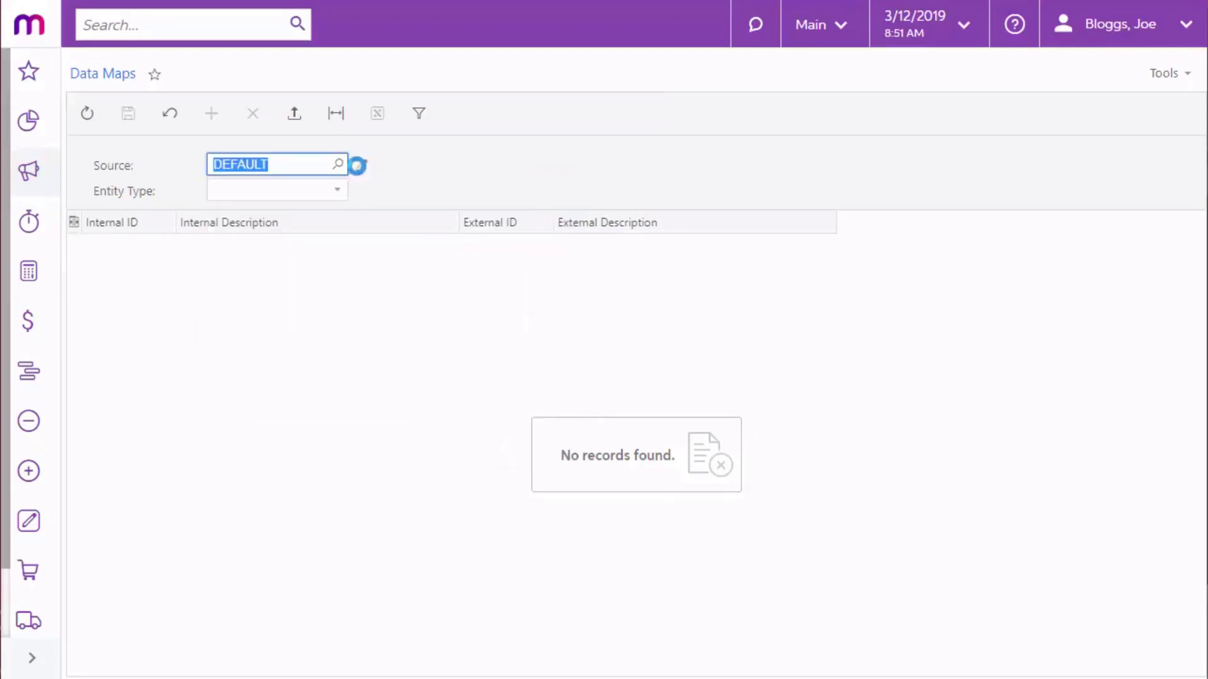
click(354, 165)
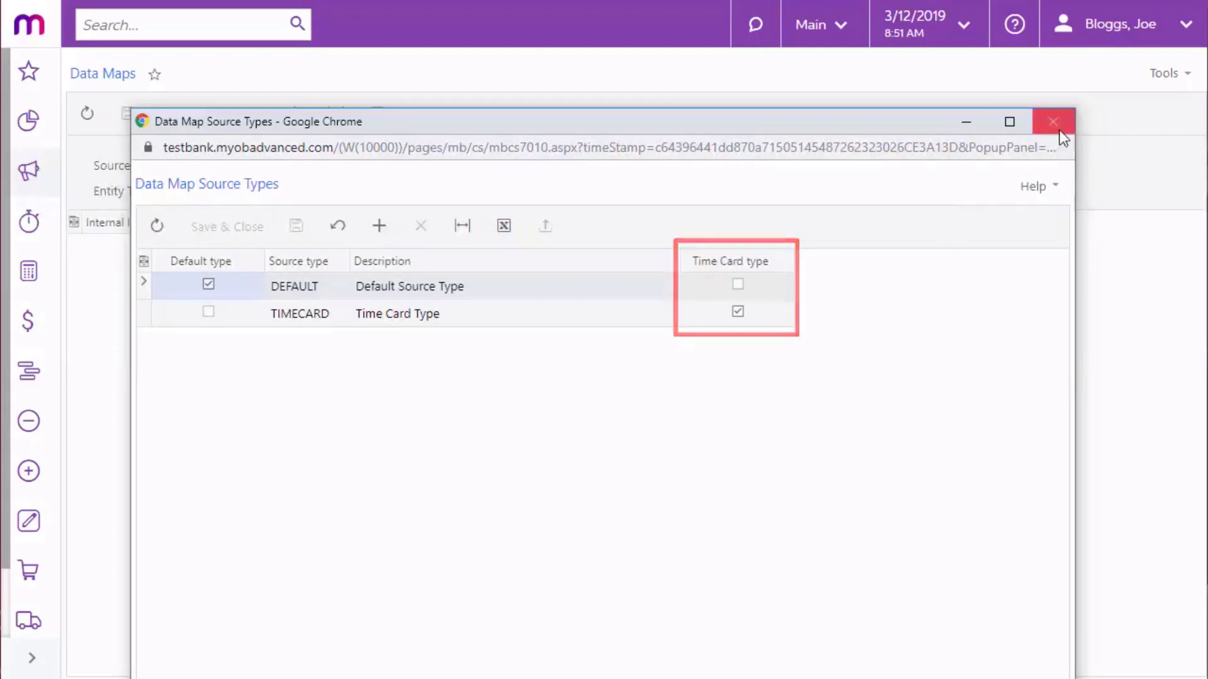
click(1053, 121)
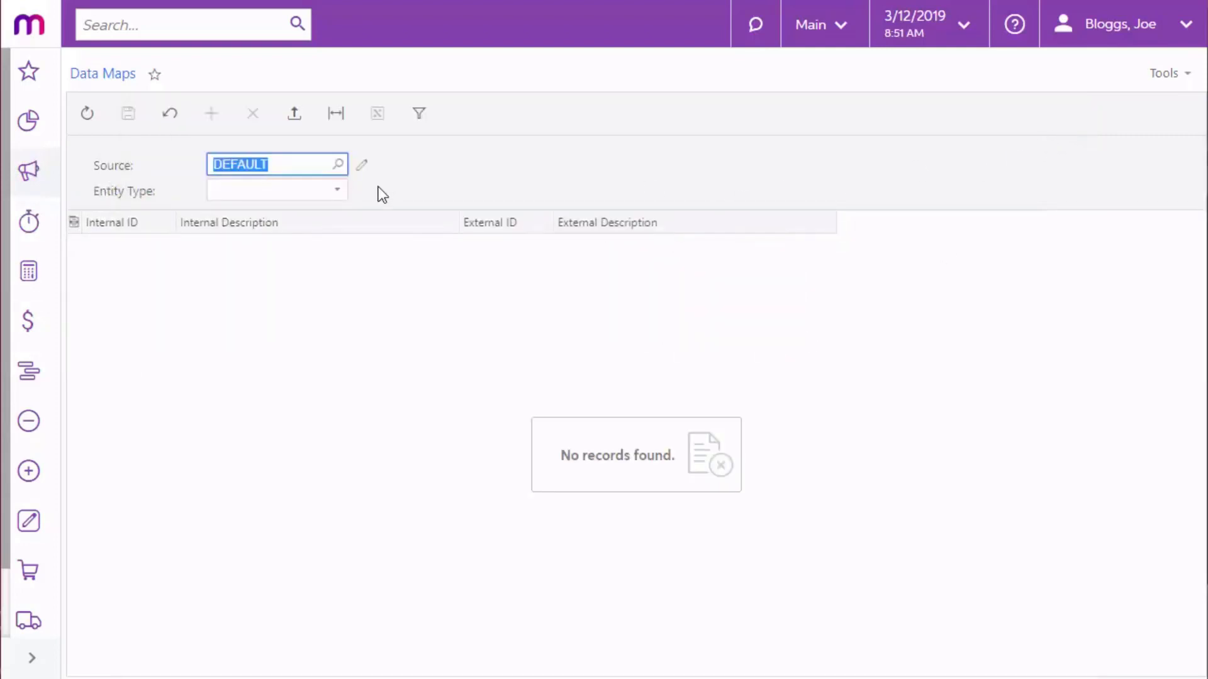
click(337, 190)
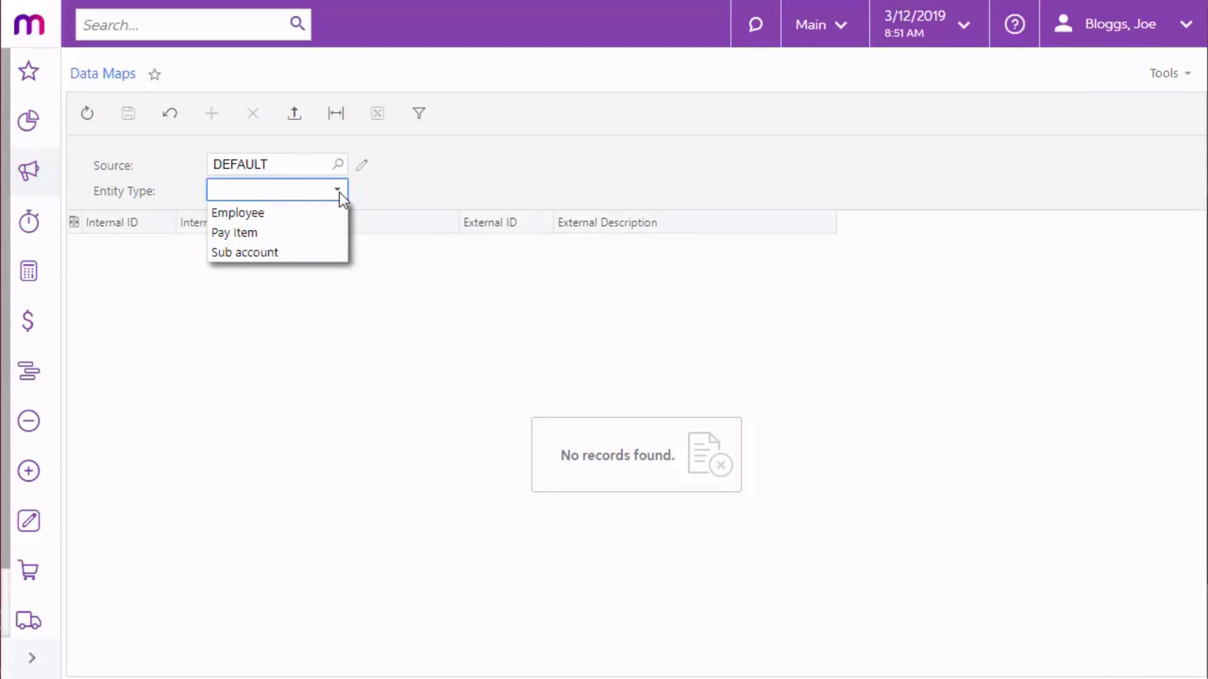
mouse_move(333, 202)
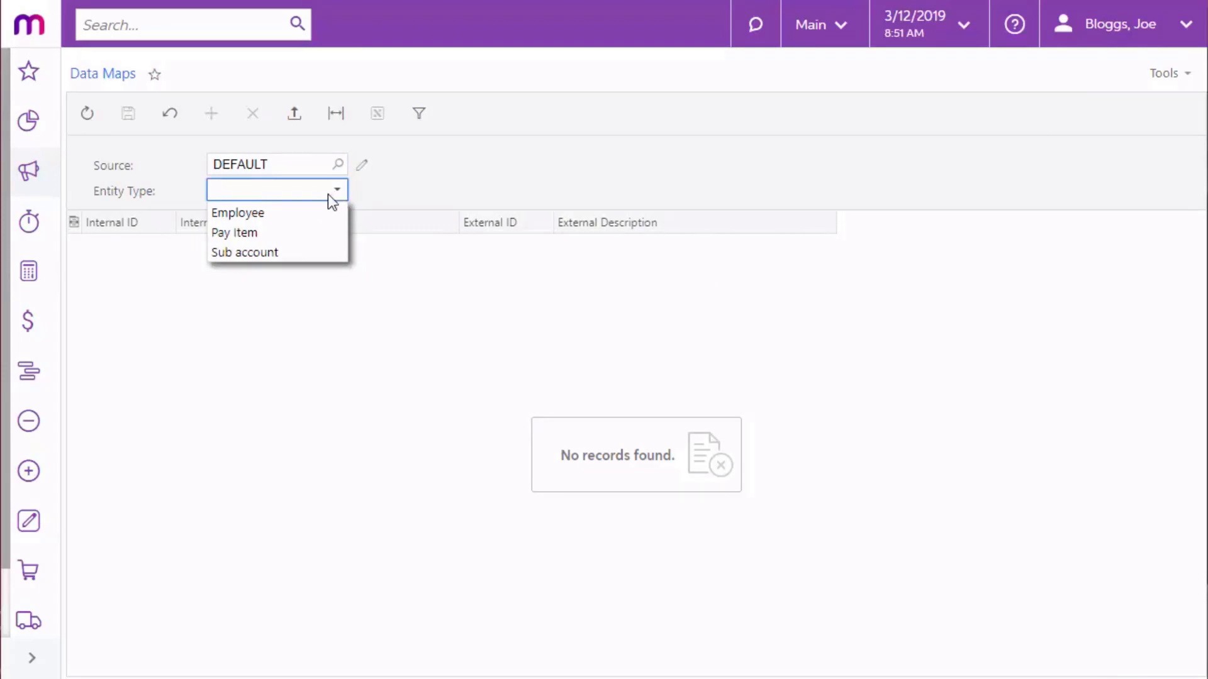
click(237, 212)
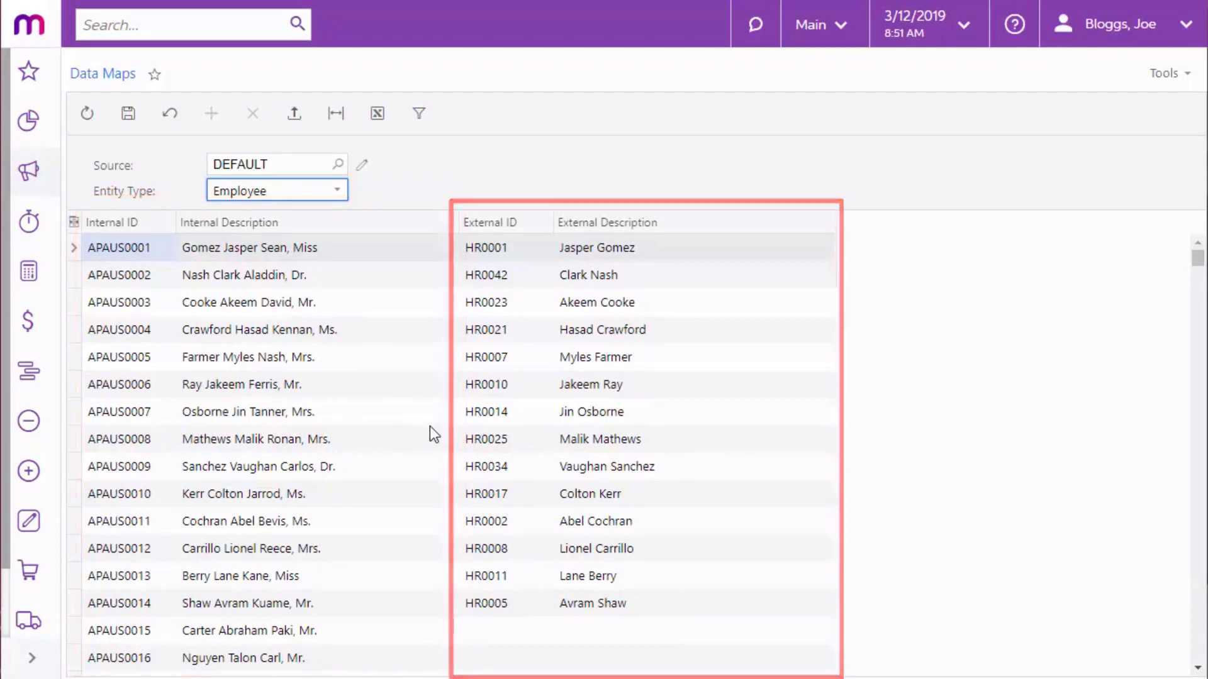
scroll(down, 3)
text(Abraham)
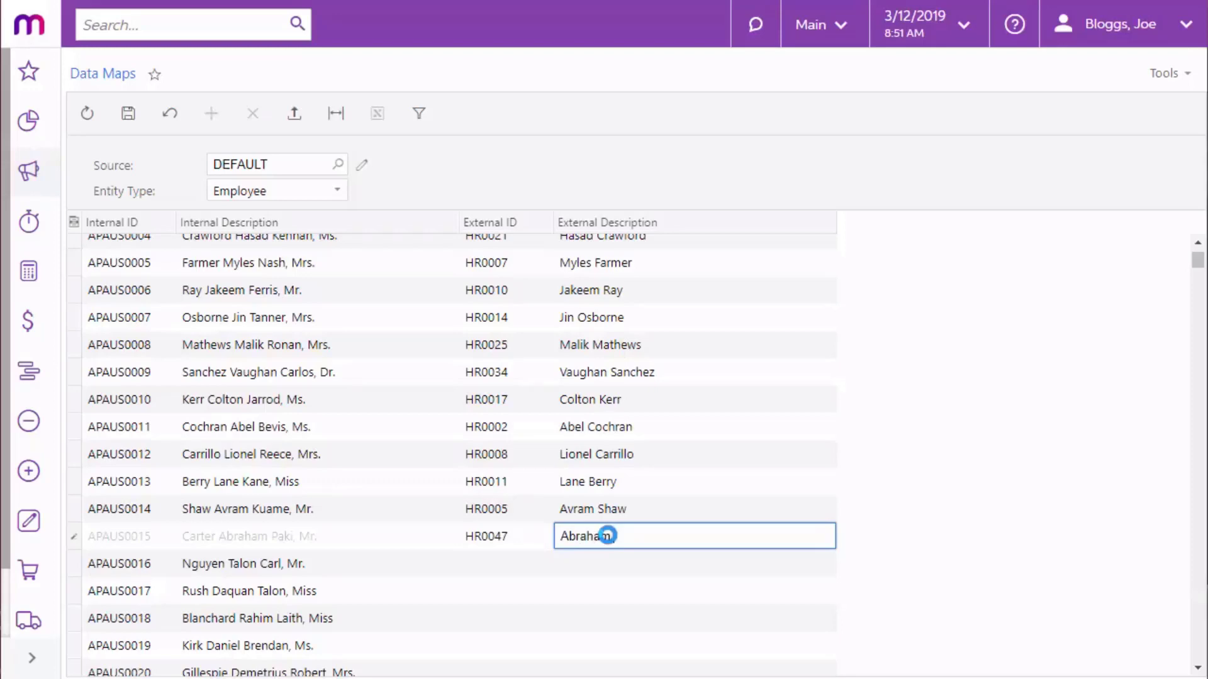
text(Carter)
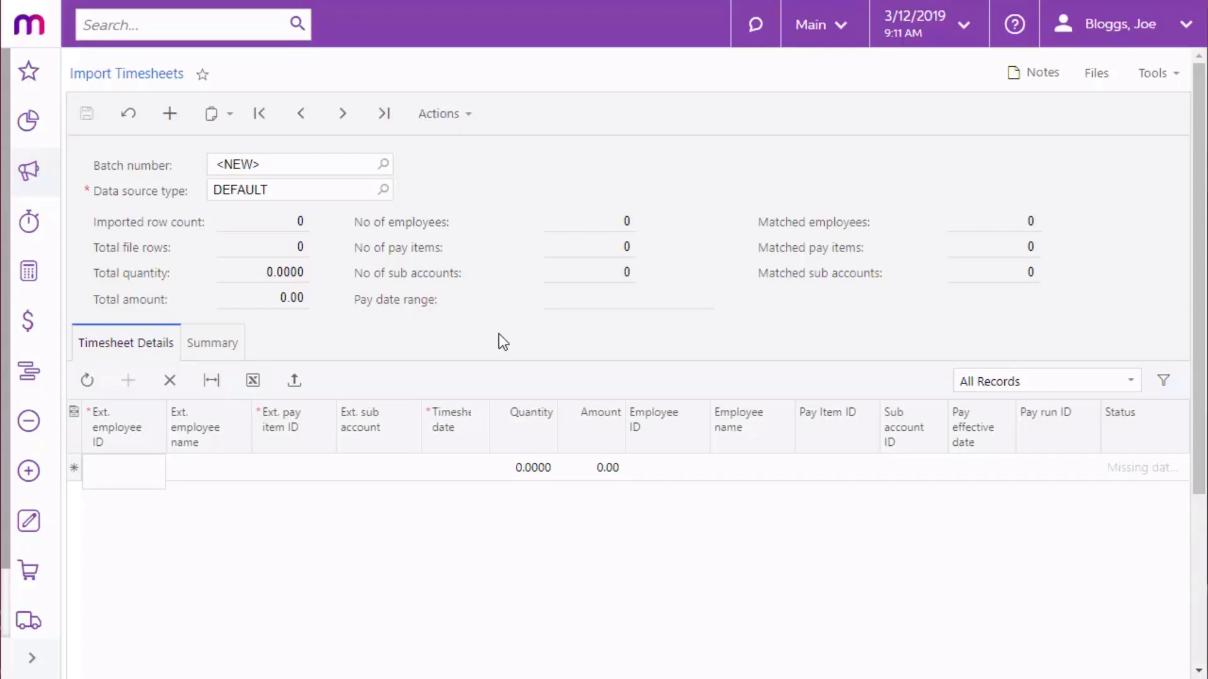
mouse_move(55, 462)
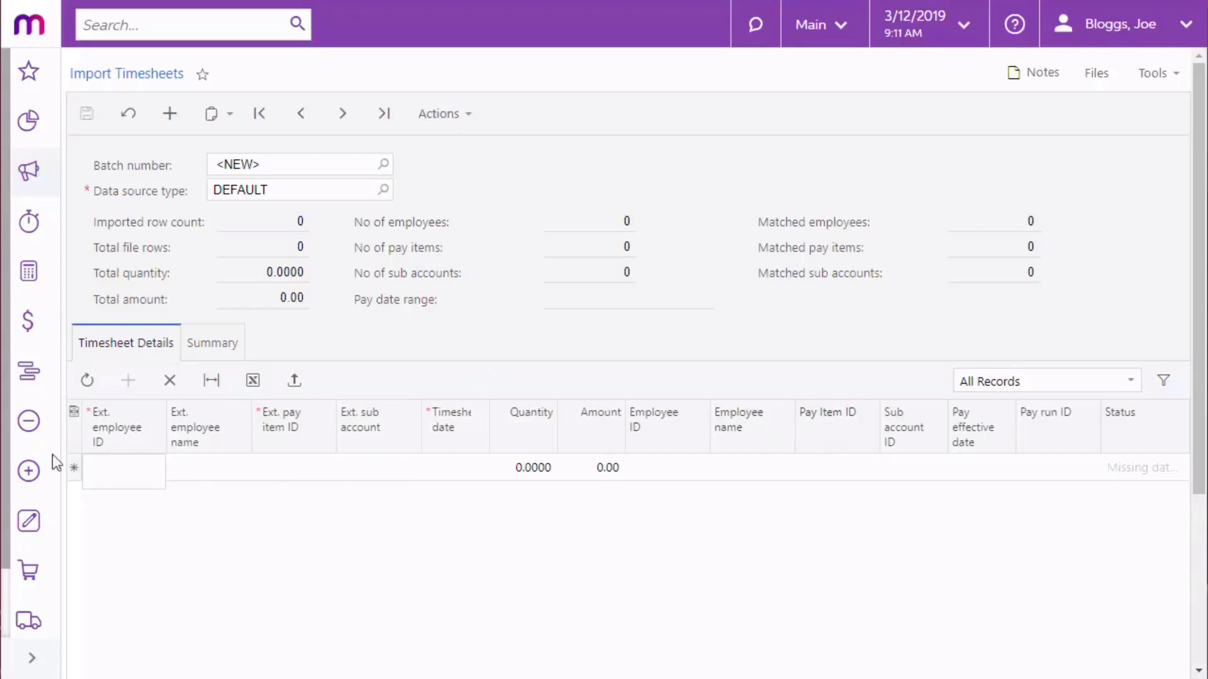
mouse_move(805, 470)
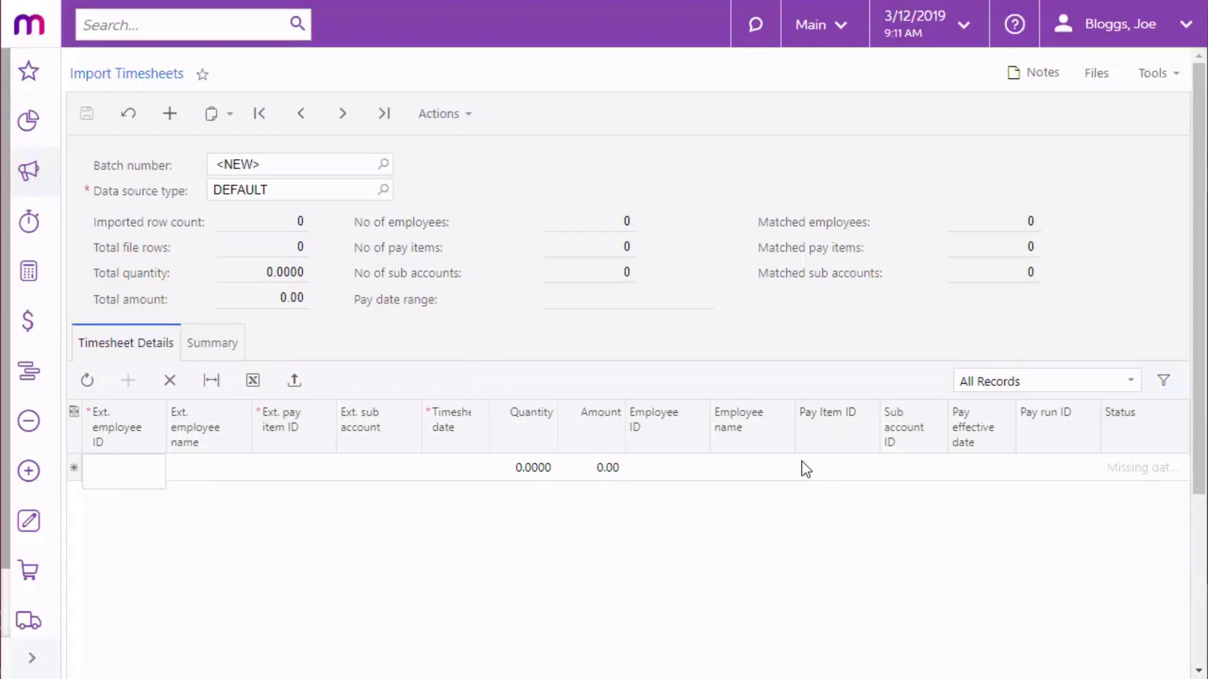
mouse_move(253, 380)
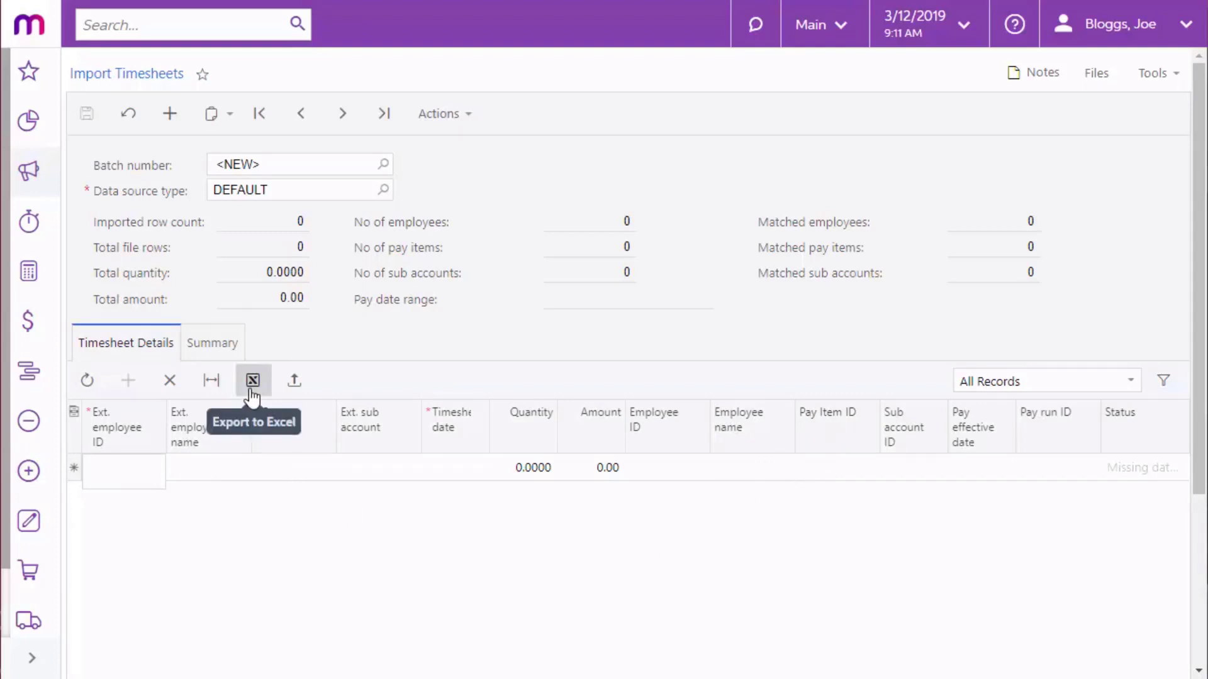
Export the empty Timesheet Details grid of the new batch to Excel
click(252, 380)
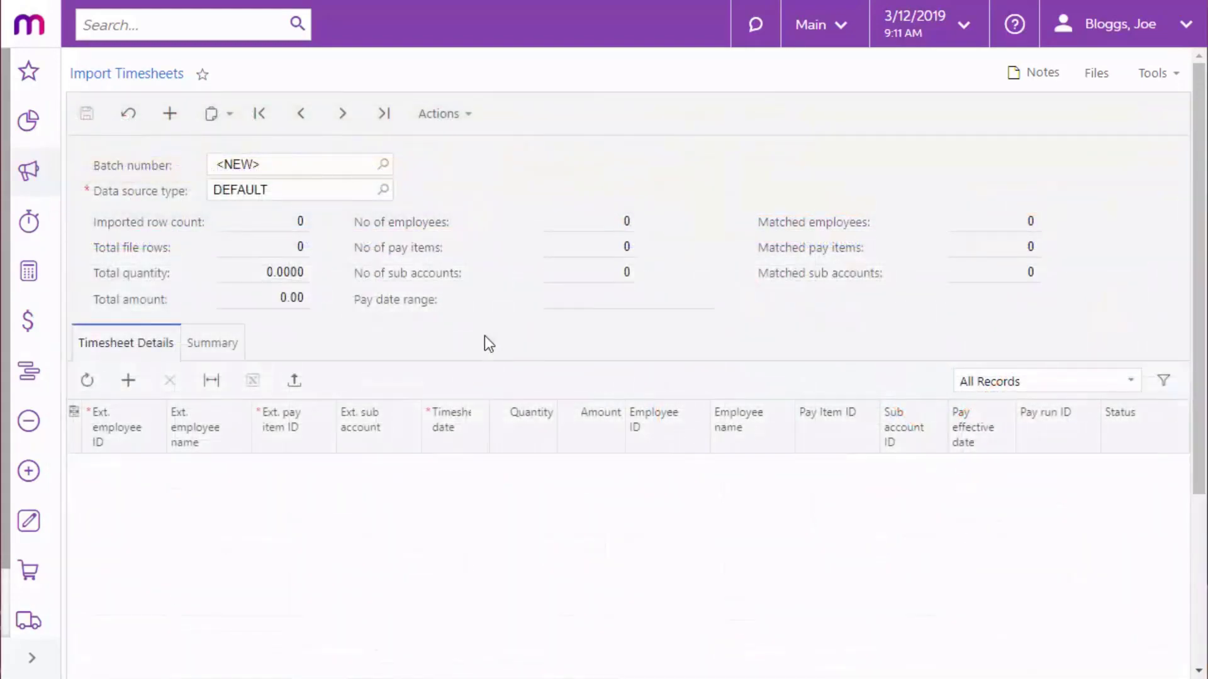
Upload Import Timesheets 20190926.xlsx into batch TSB001508
click(440, 114)
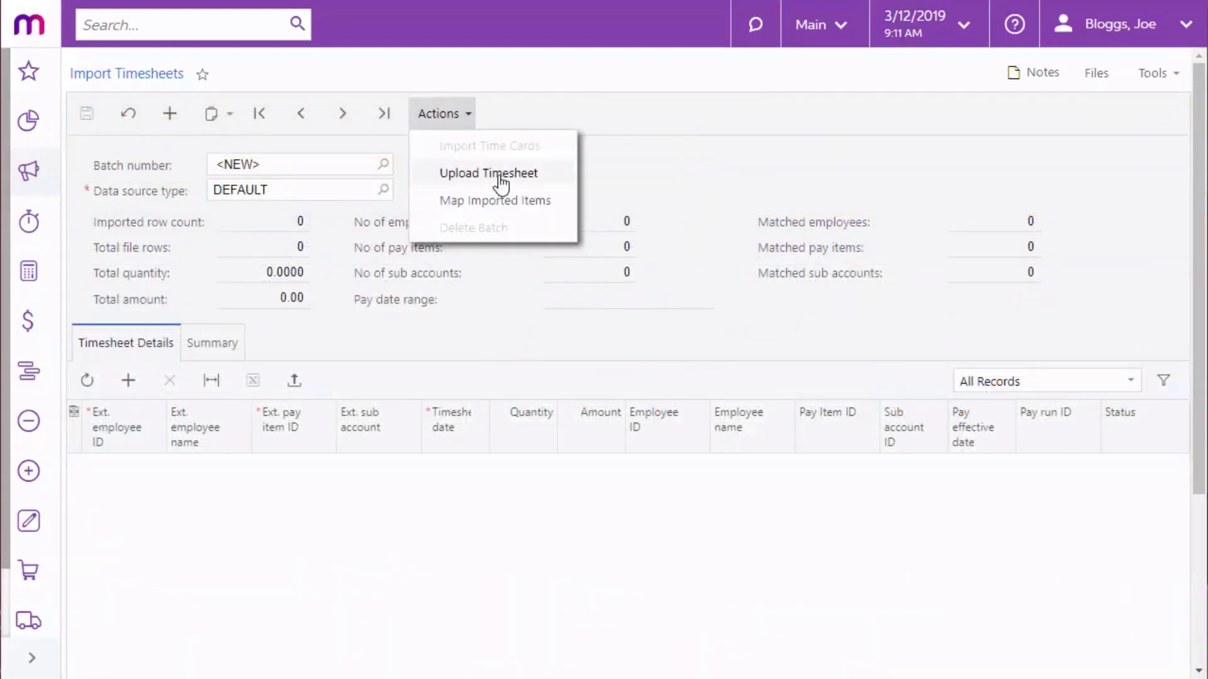
click(487, 172)
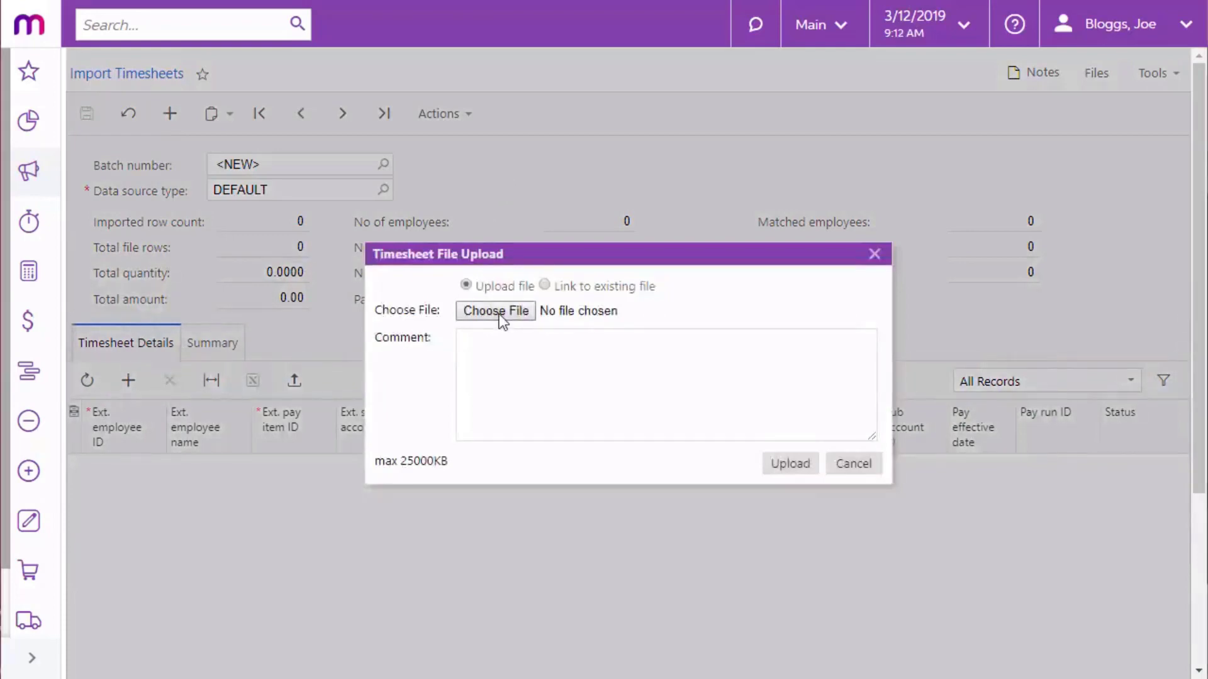
click(496, 310)
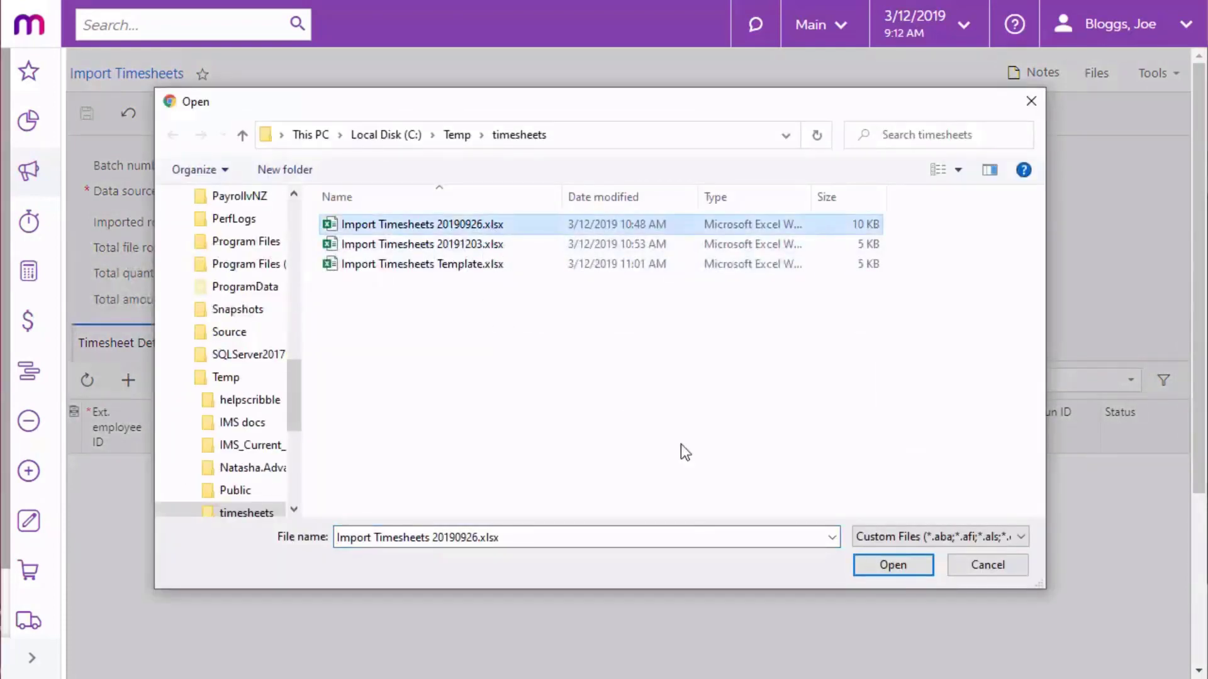
click(891, 565)
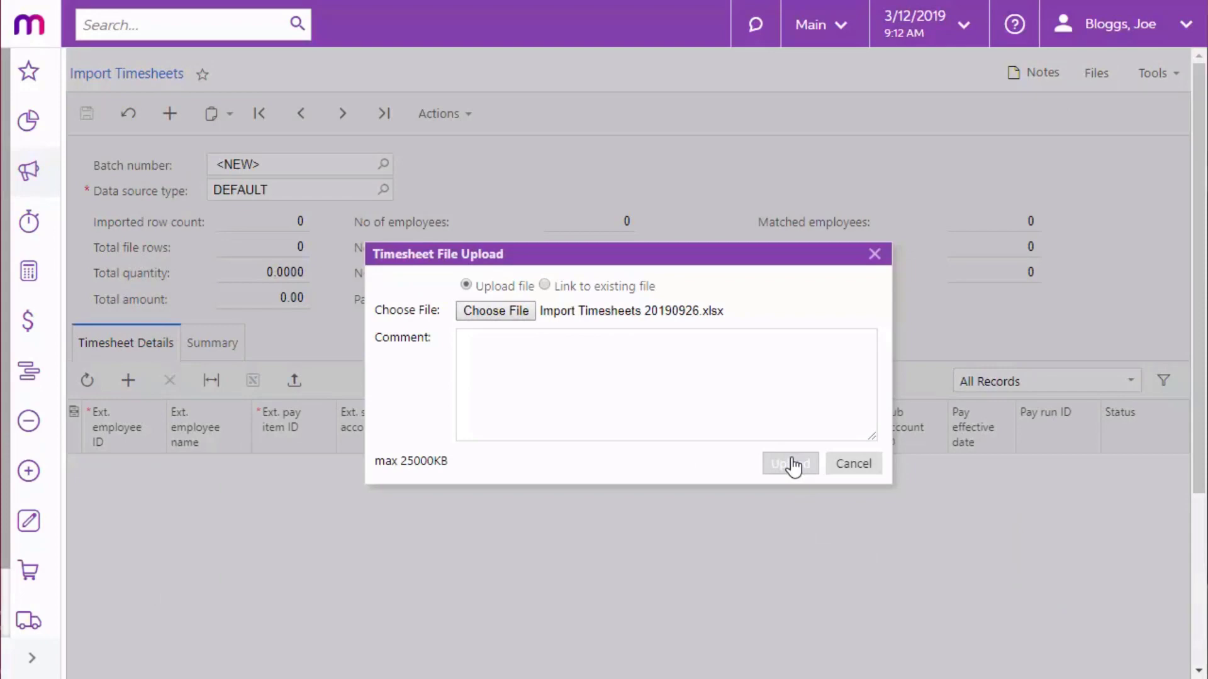
click(789, 463)
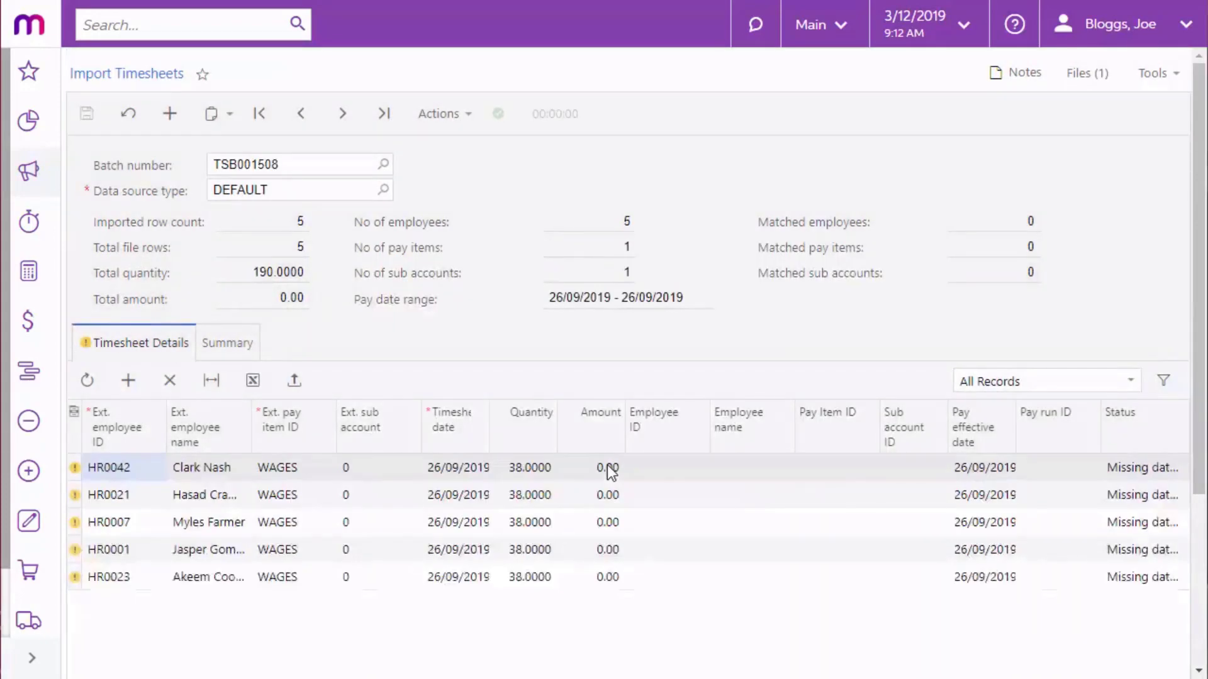
Set the batch's data source type to TIMECARD
click(383, 189)
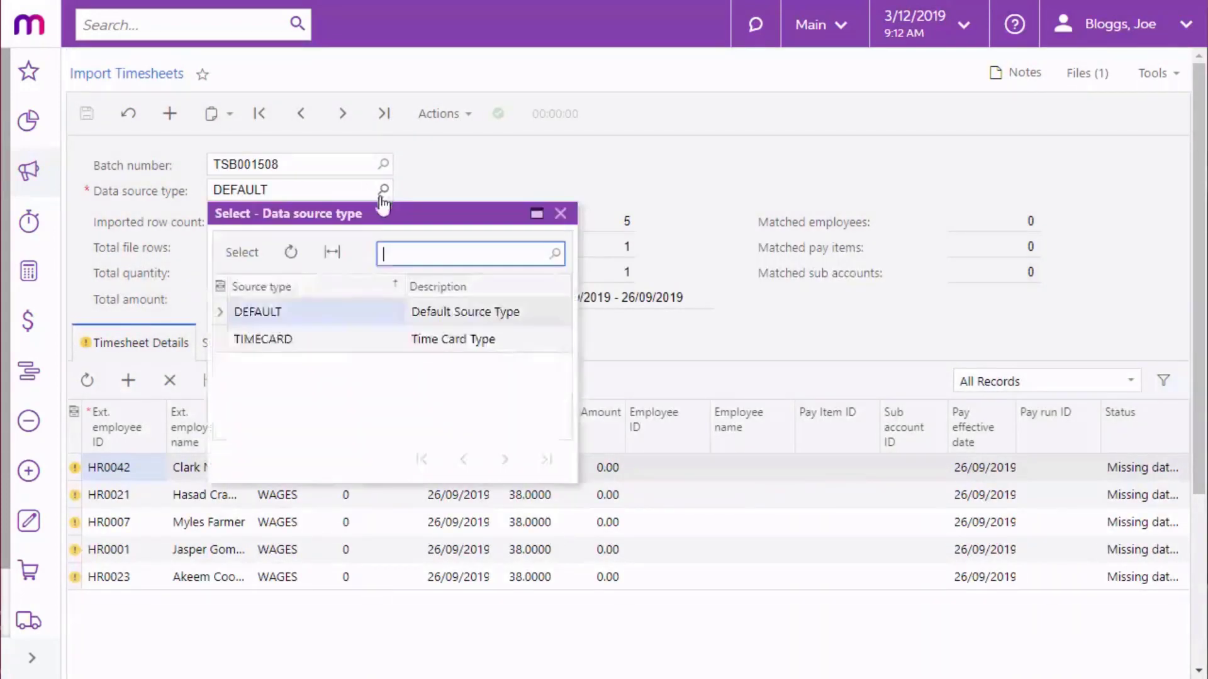
click(263, 339)
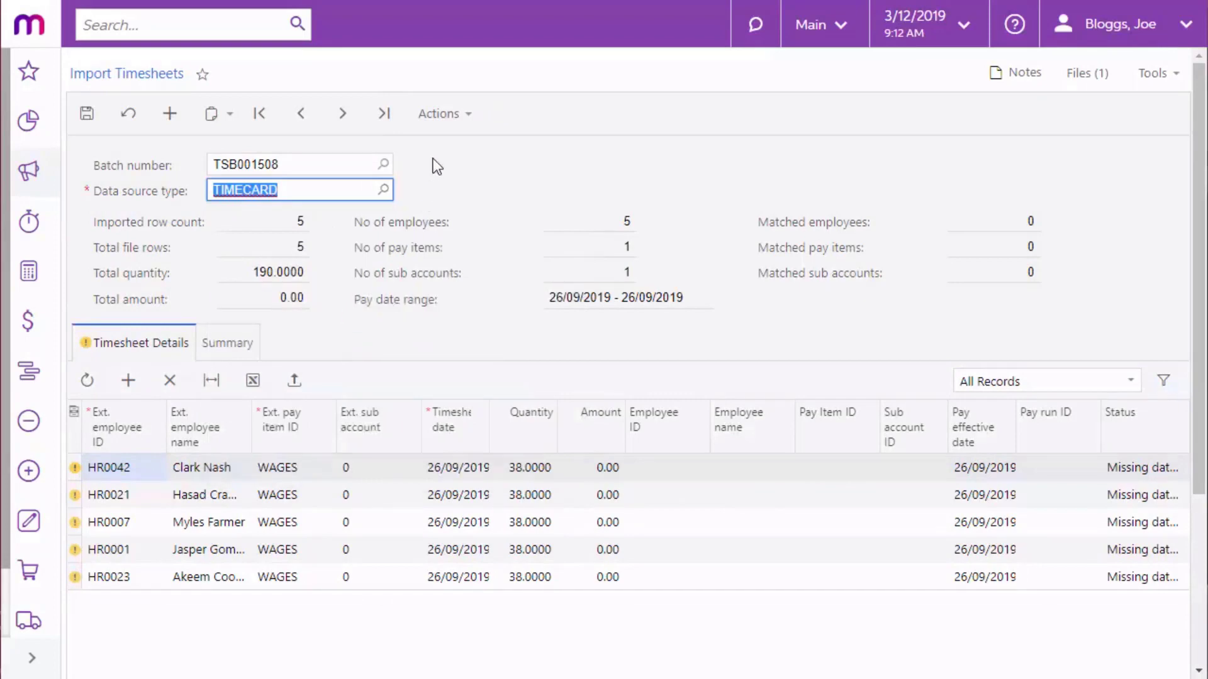
click(442, 113)
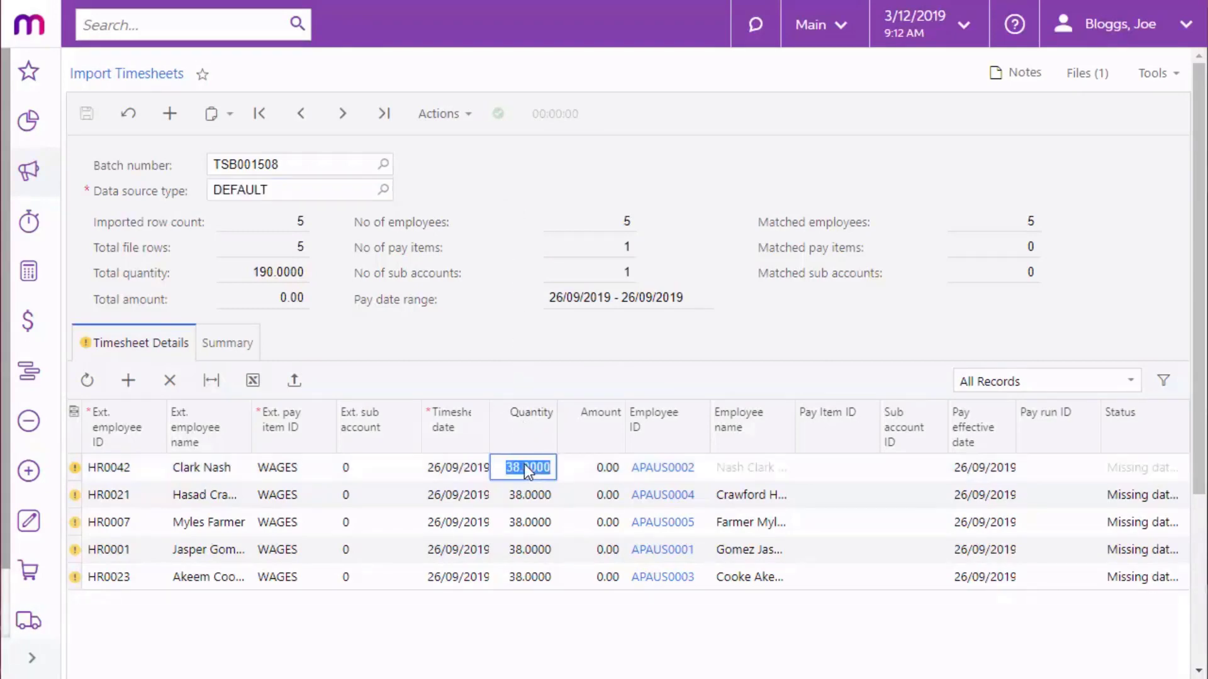
text(37)
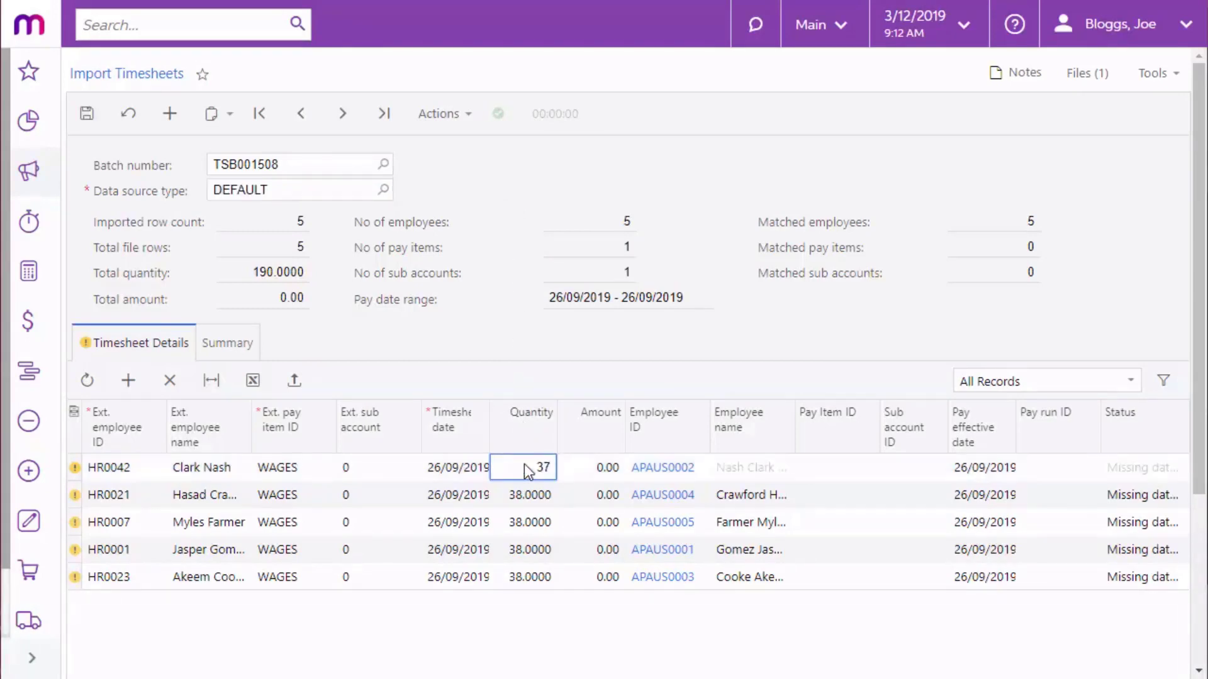
key(Tab)
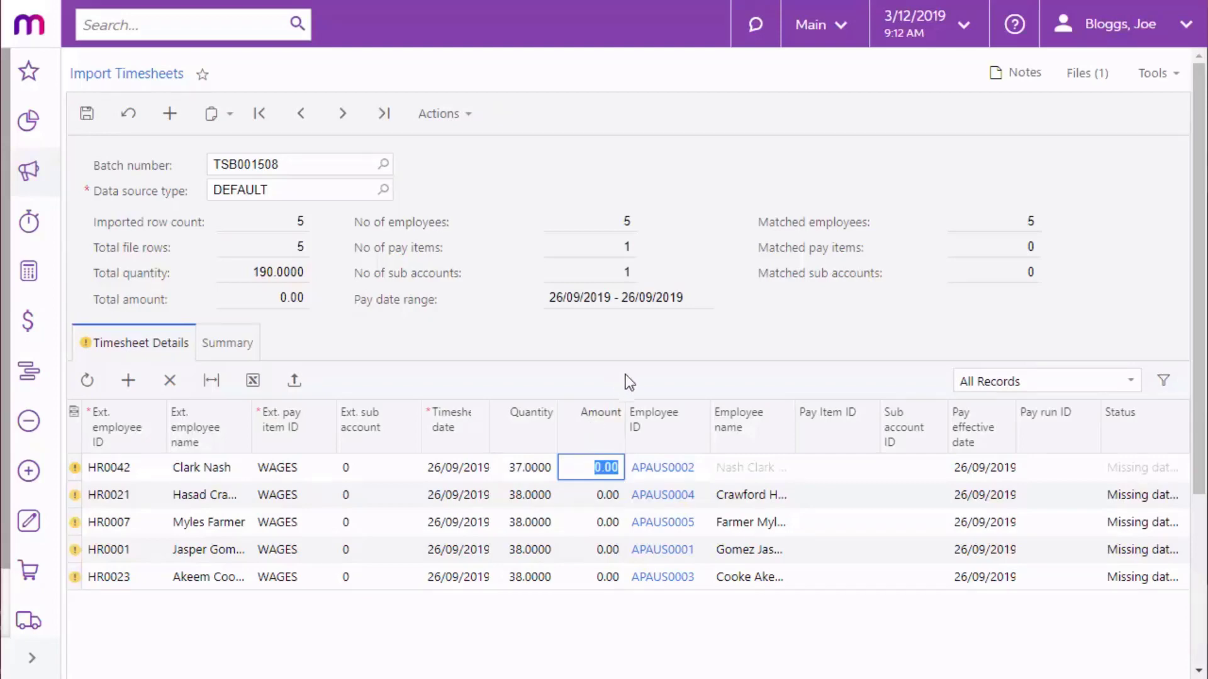
mouse_move(601, 381)
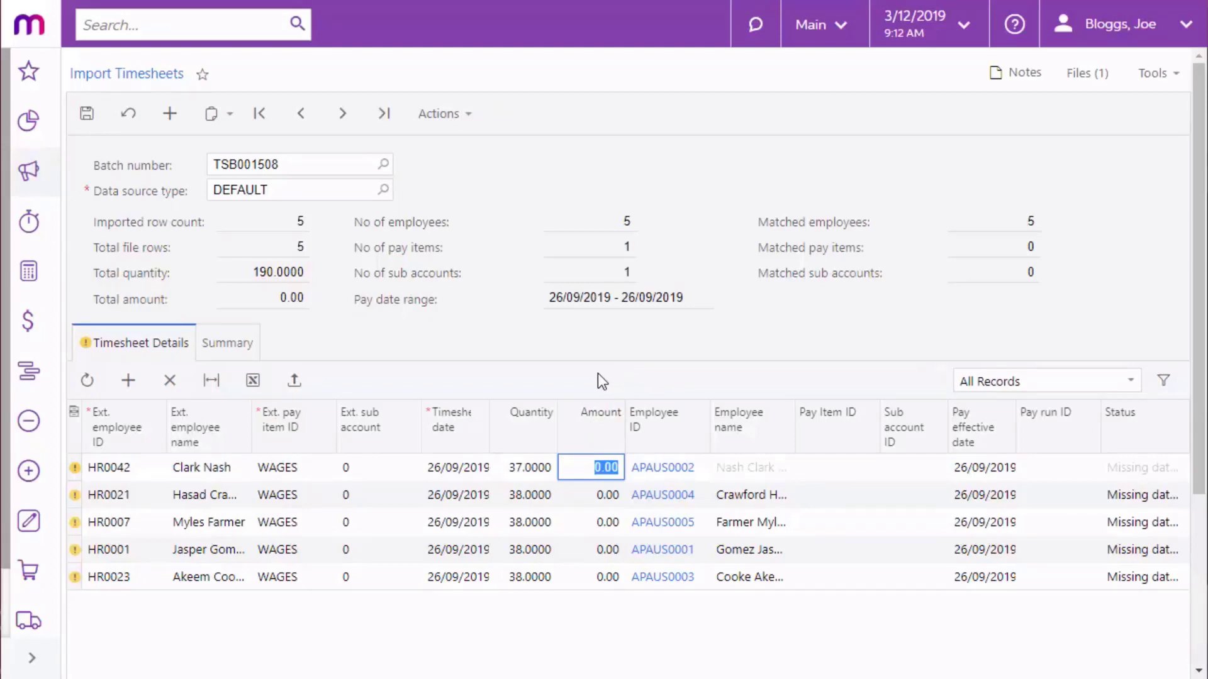
mouse_move(135, 181)
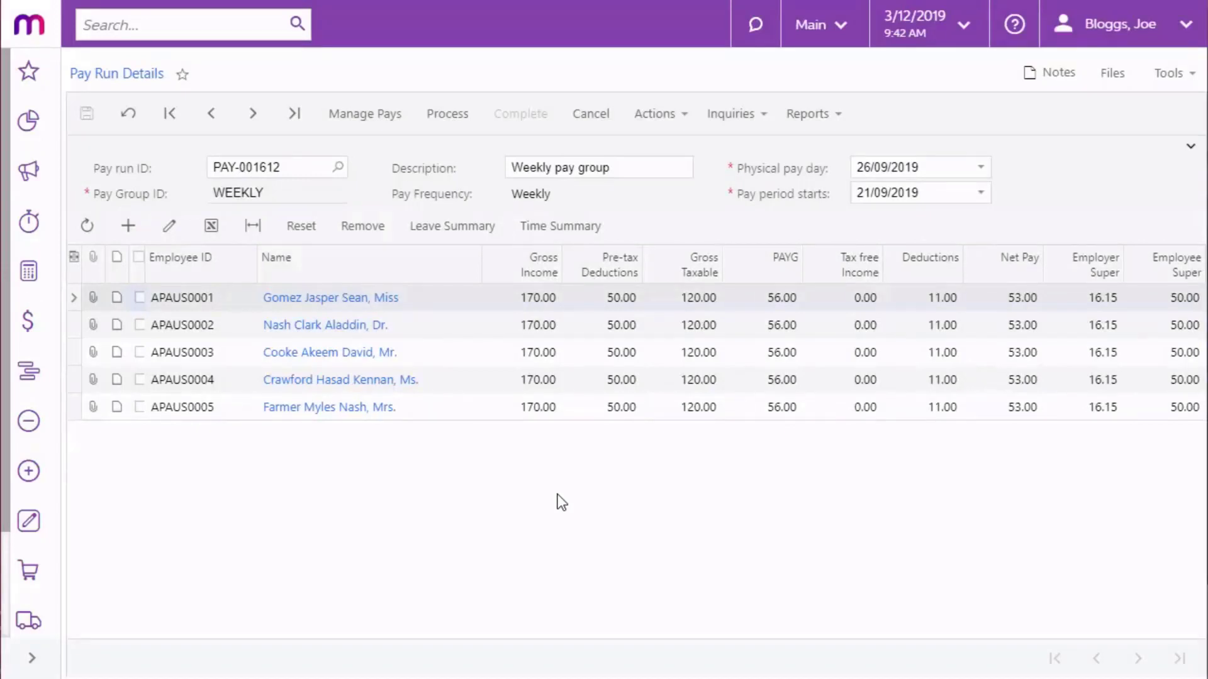
mouse_move(631, 449)
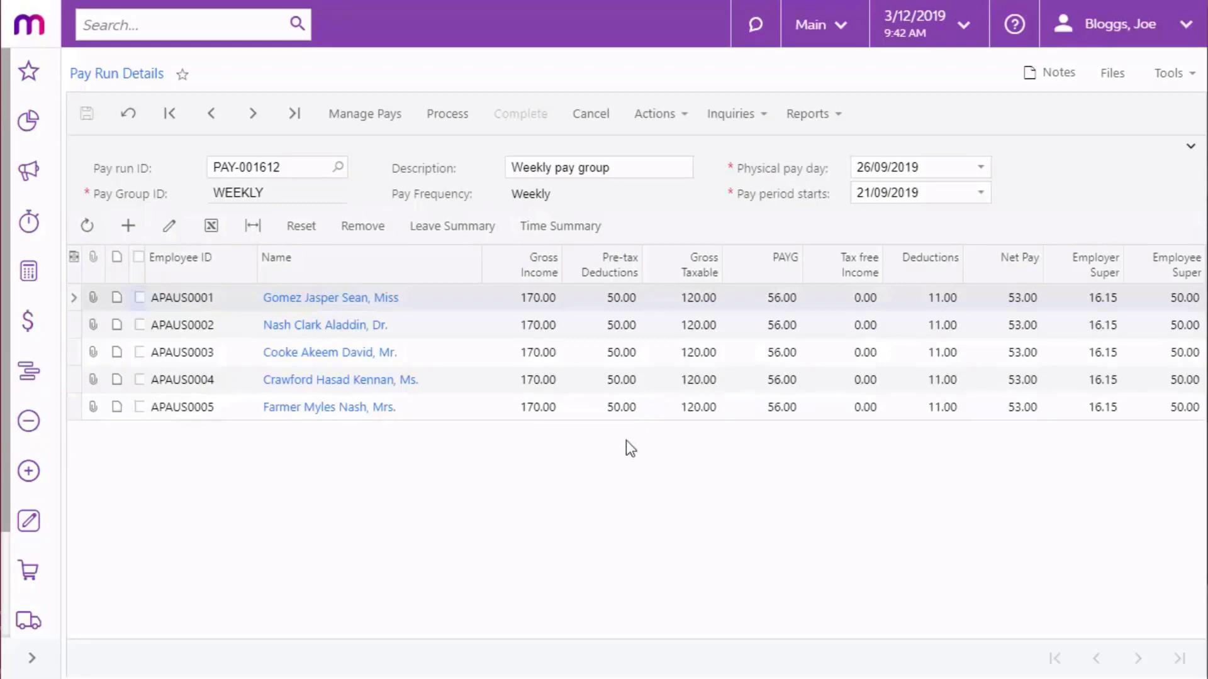
click(653, 113)
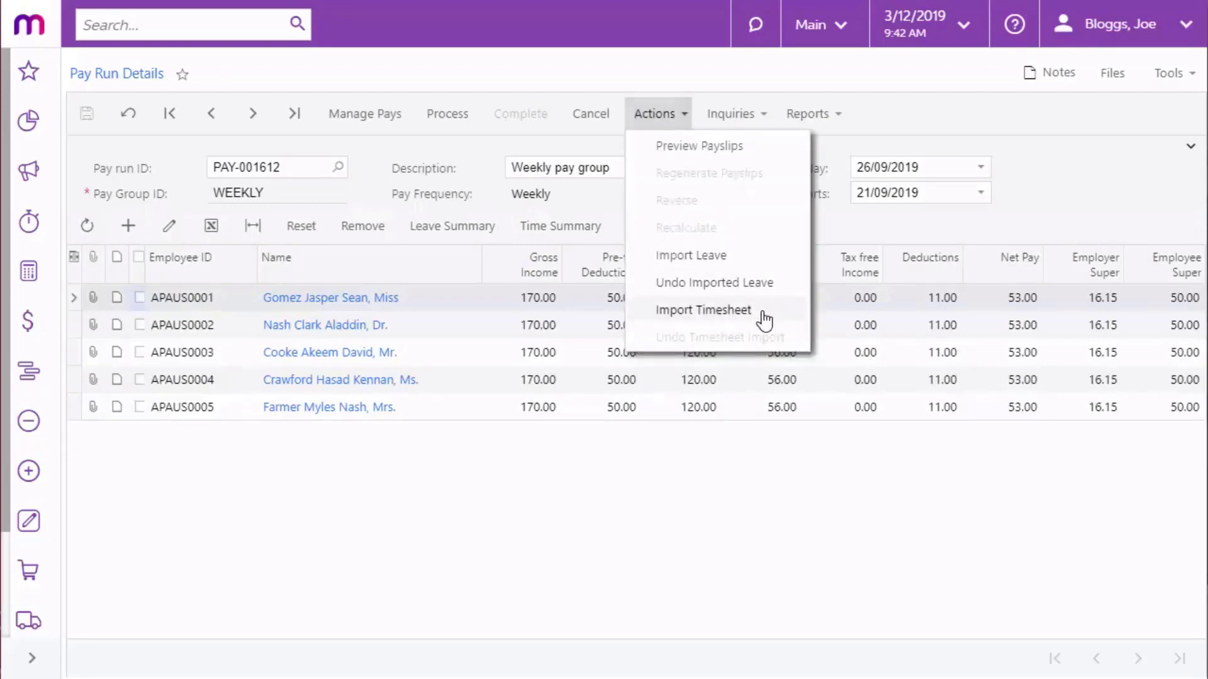
click(703, 310)
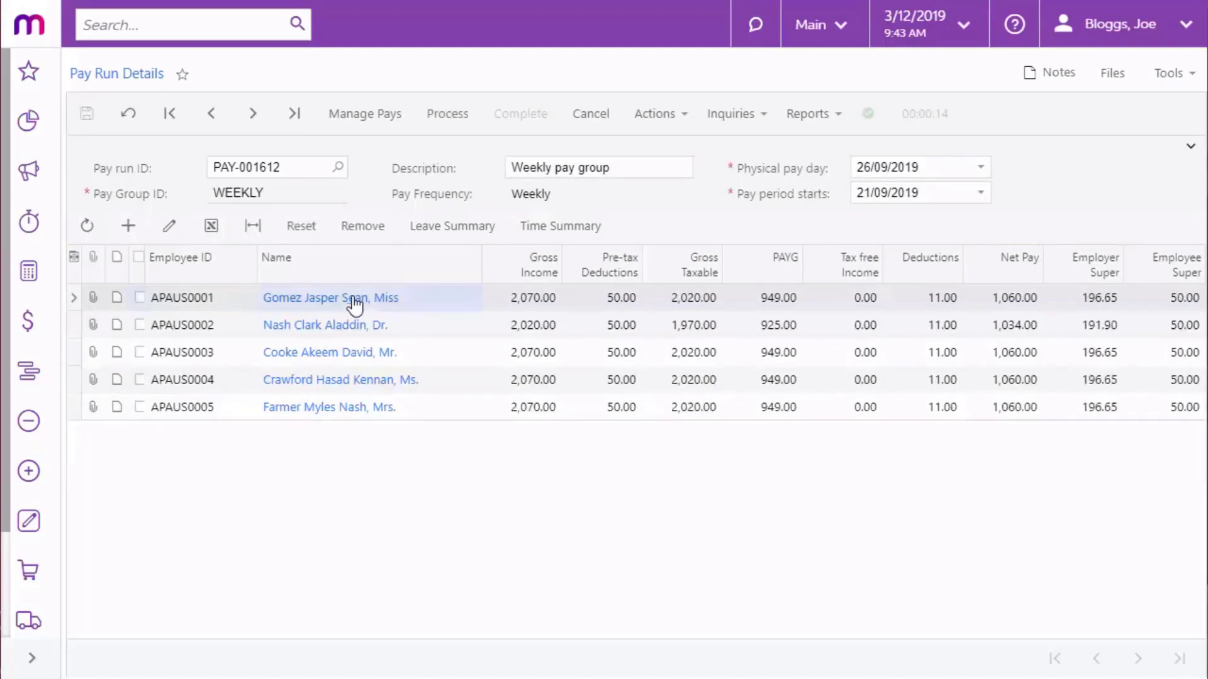
click(330, 297)
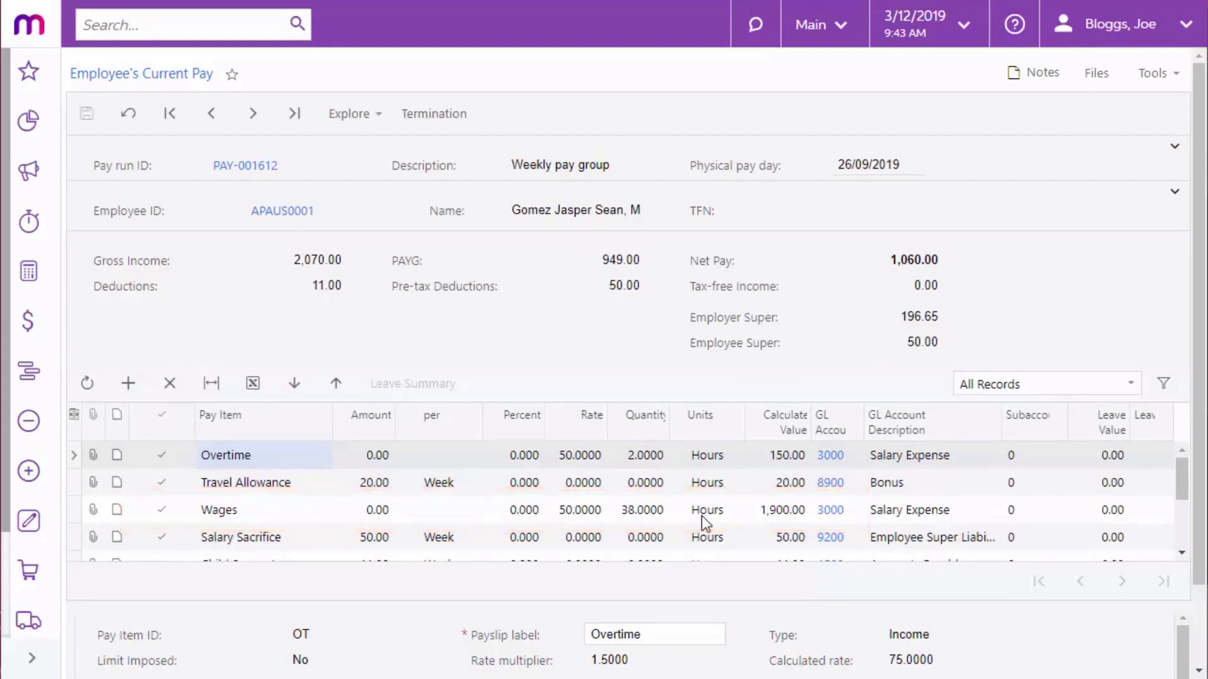
mouse_move(244, 165)
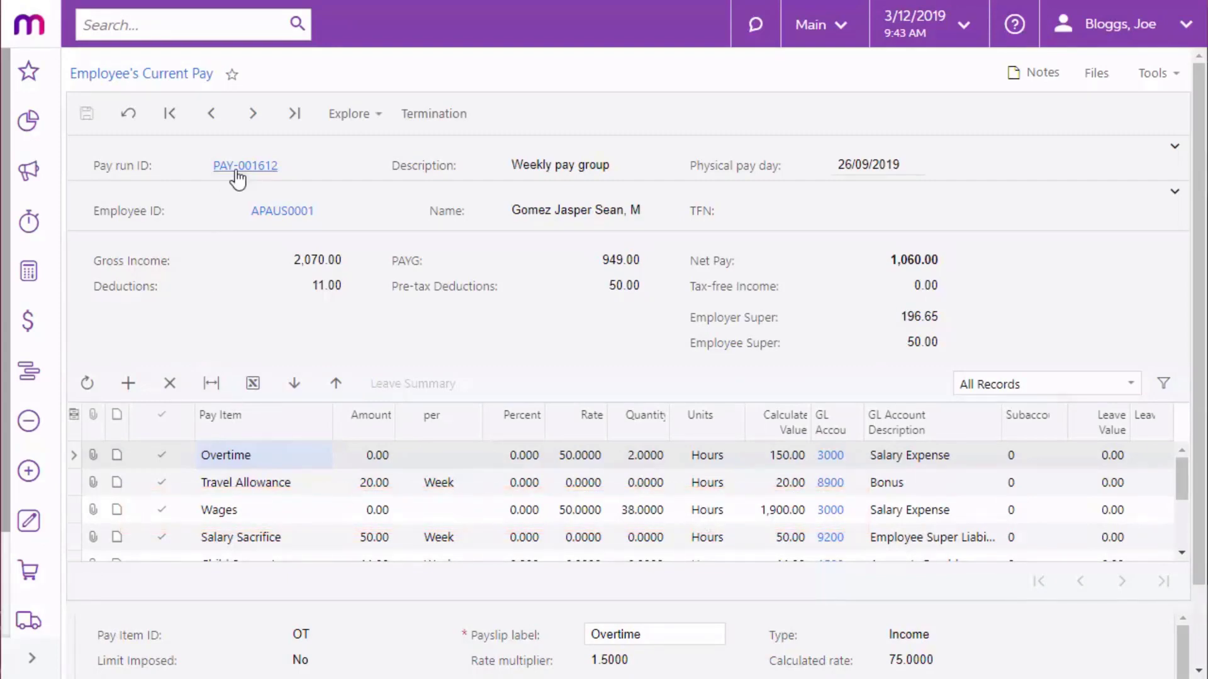
click(245, 165)
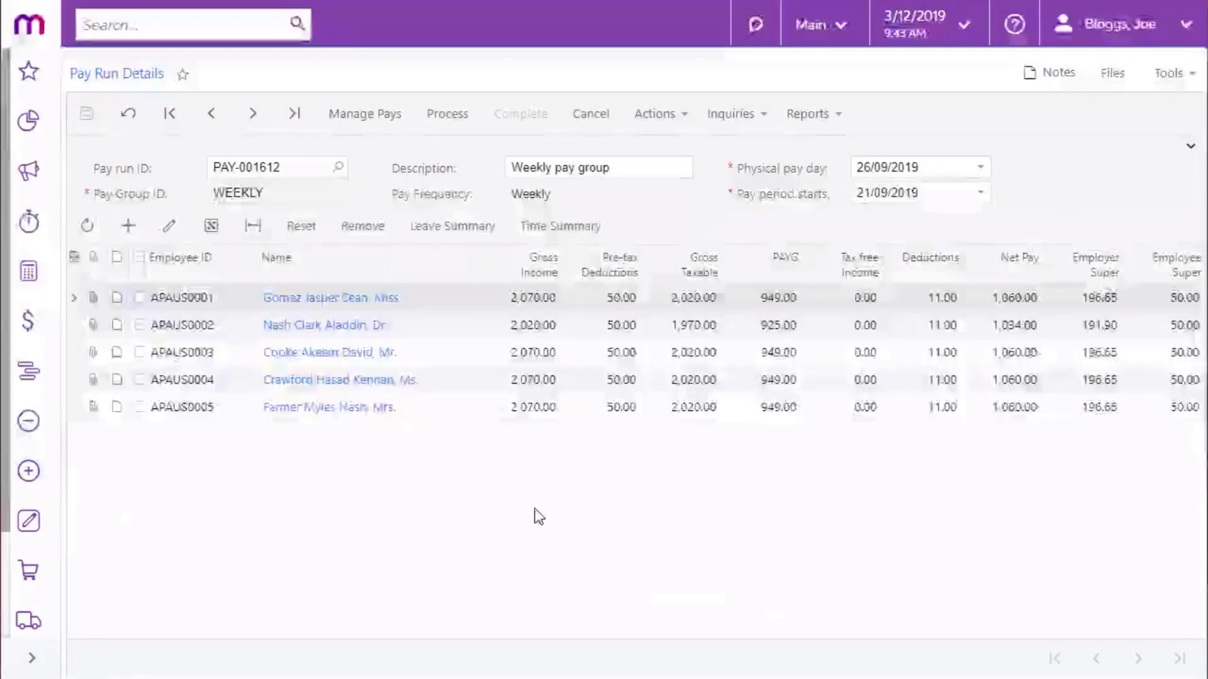
click(560, 226)
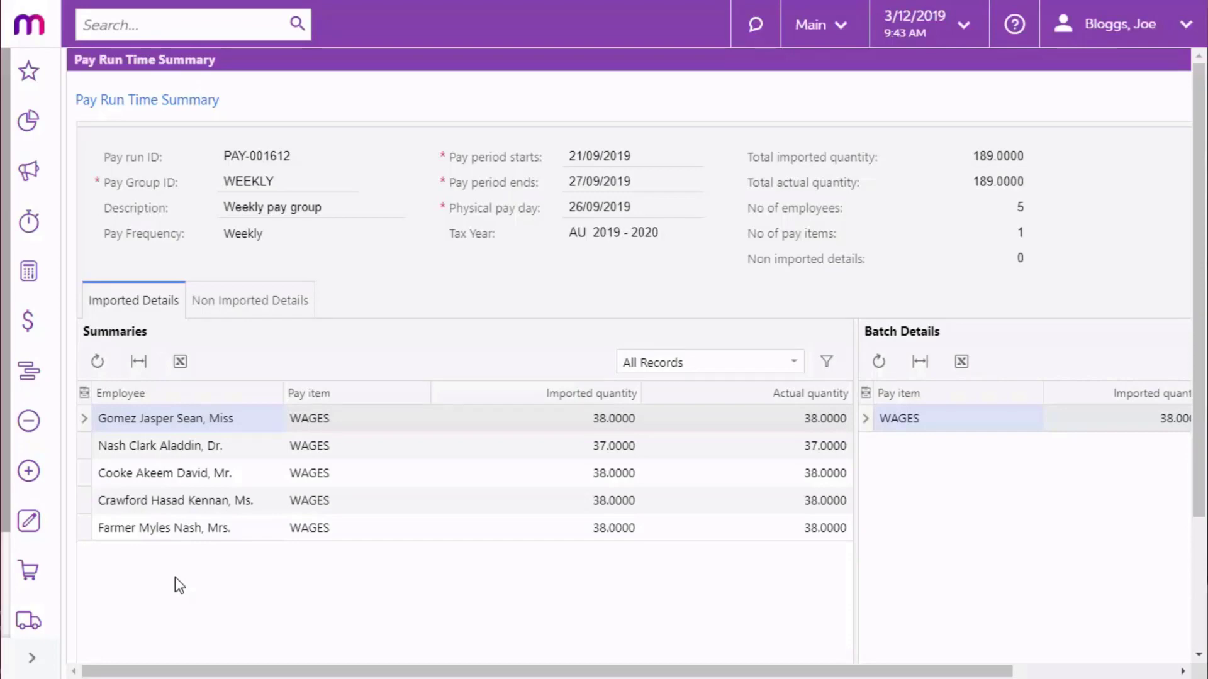
Check the Non Imported Details tab shows nothing, then return to Imported Details
click(250, 300)
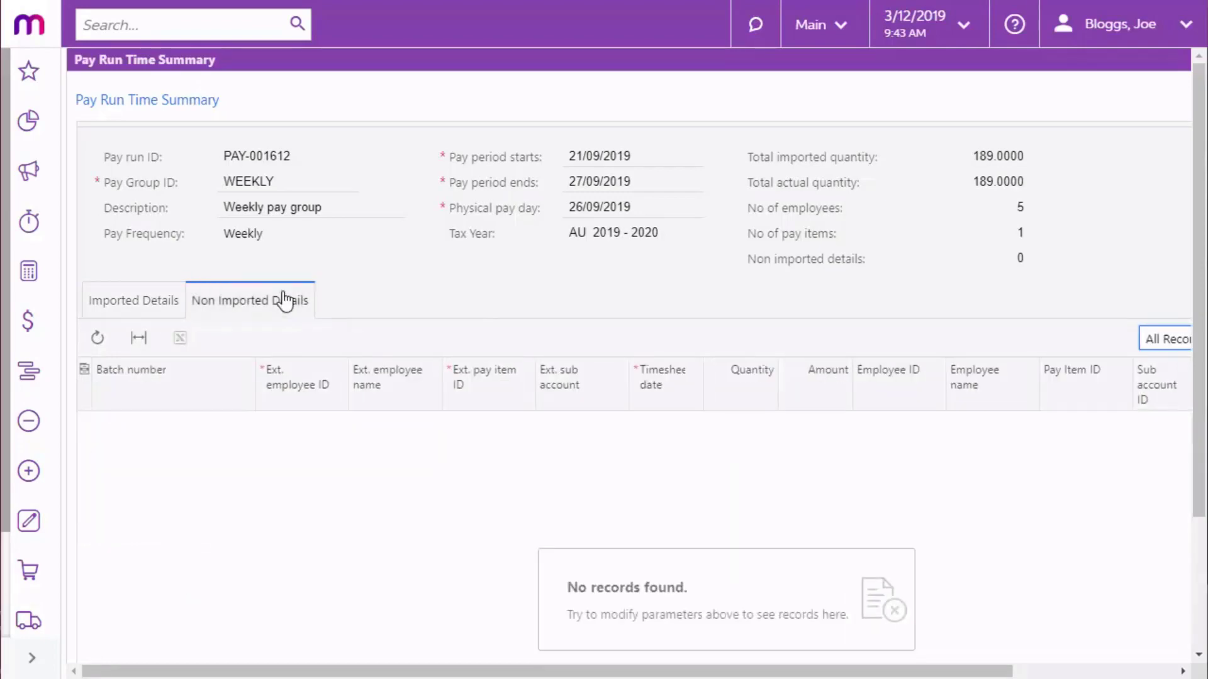
mouse_move(238, 333)
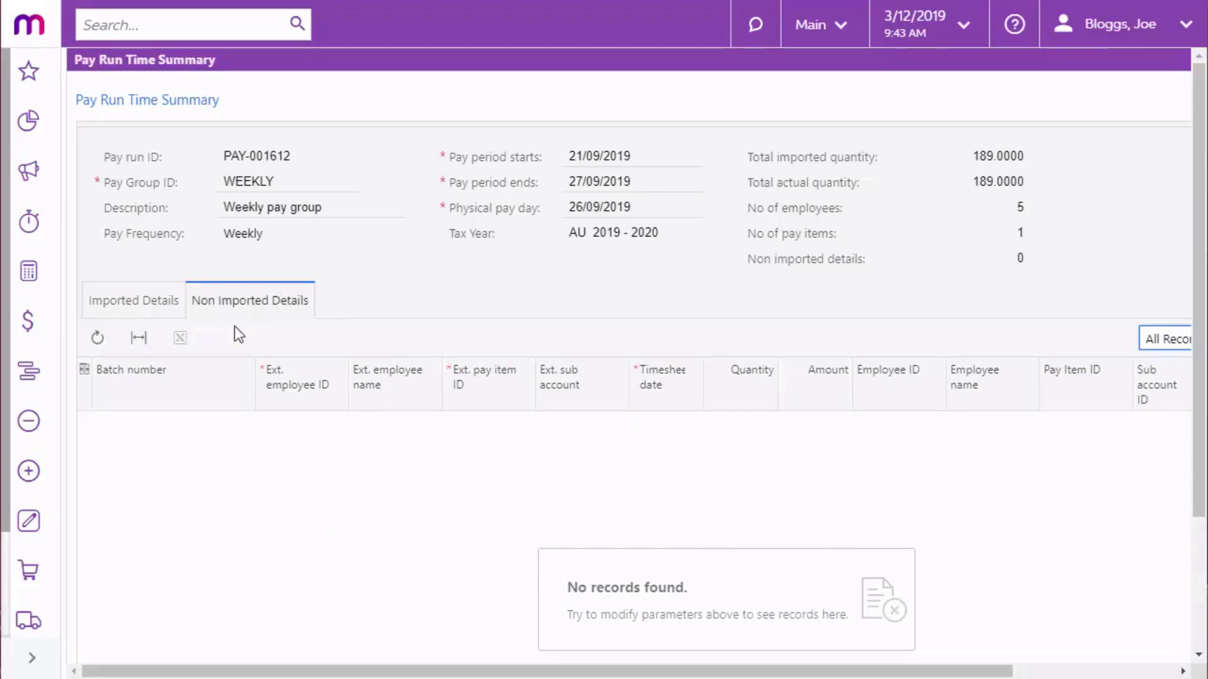
click(134, 301)
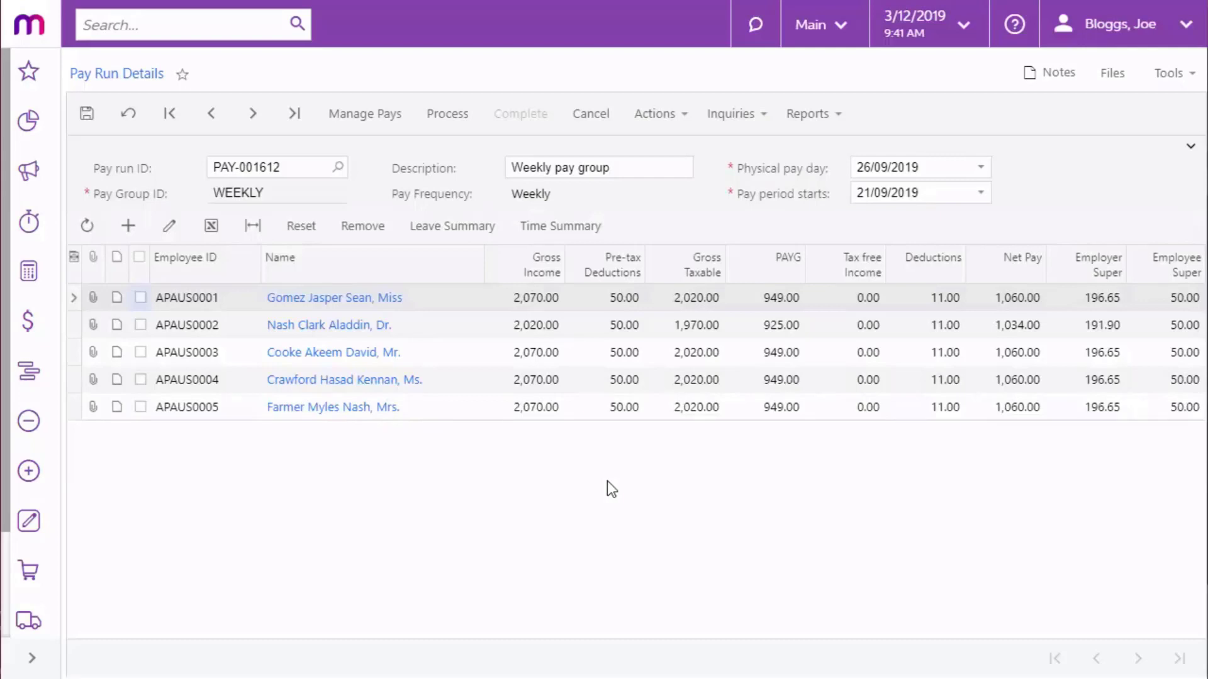
mouse_move(621, 490)
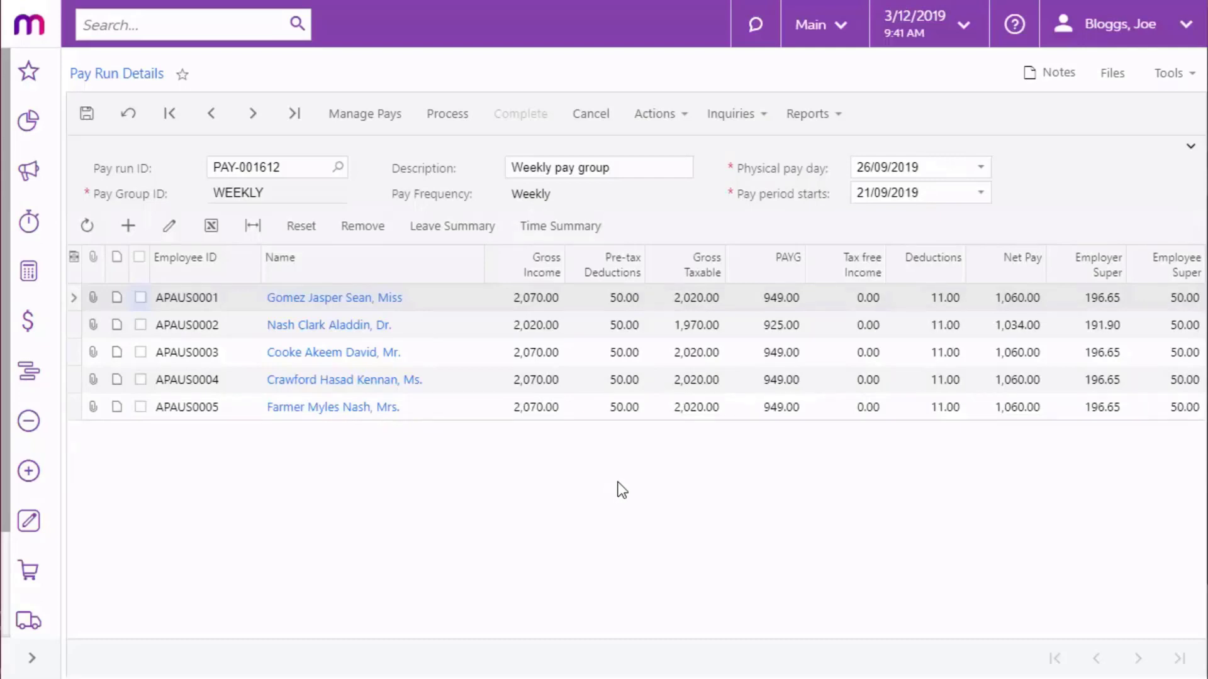
Tick APAUS0001 and APAUS0002 in PAY-001612 for resetting to standard pay
click(655, 114)
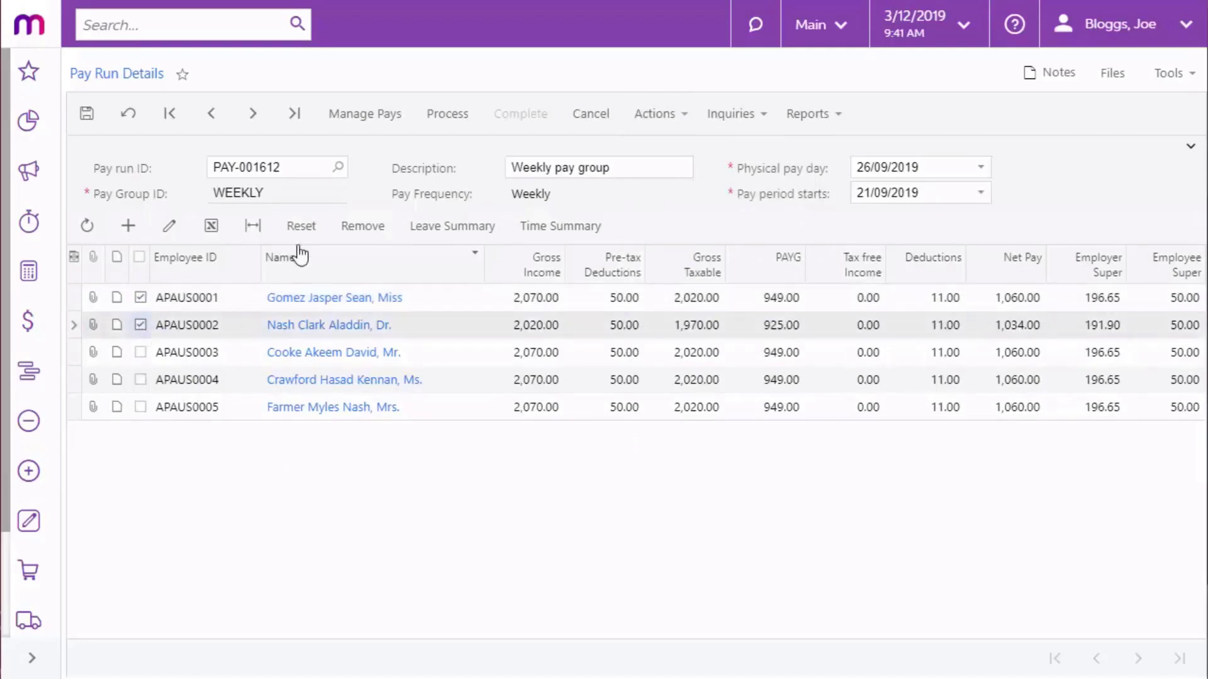
mouse_move(301, 226)
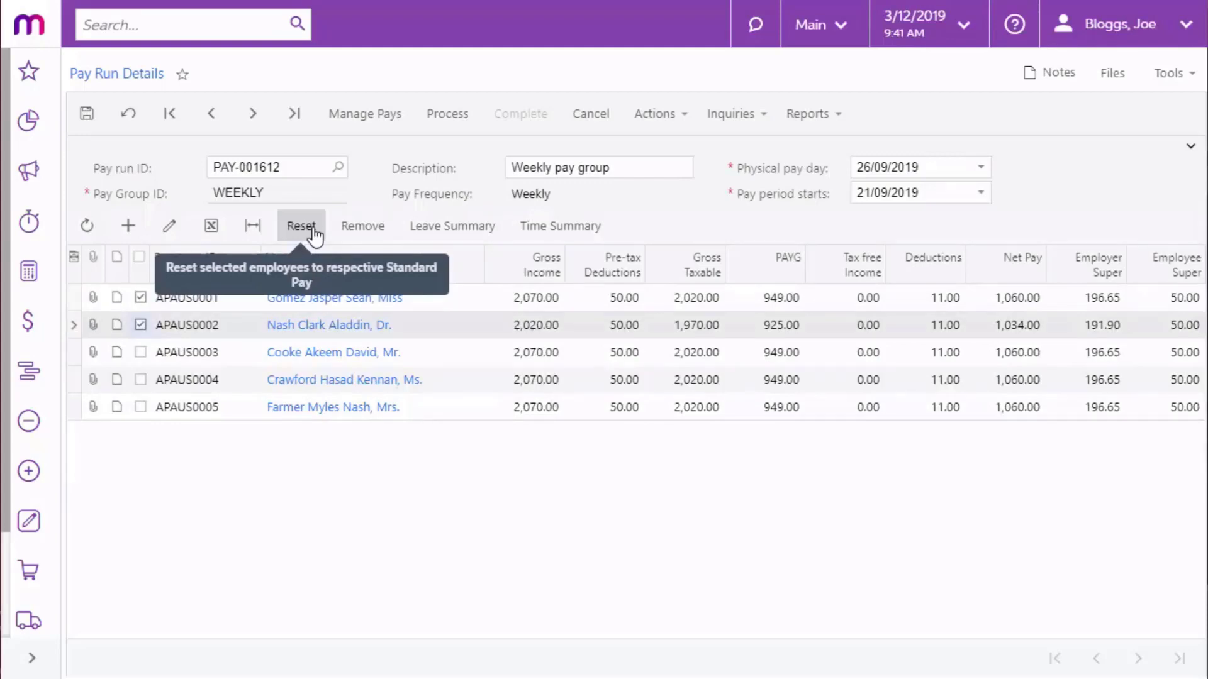
mouse_move(535, 493)
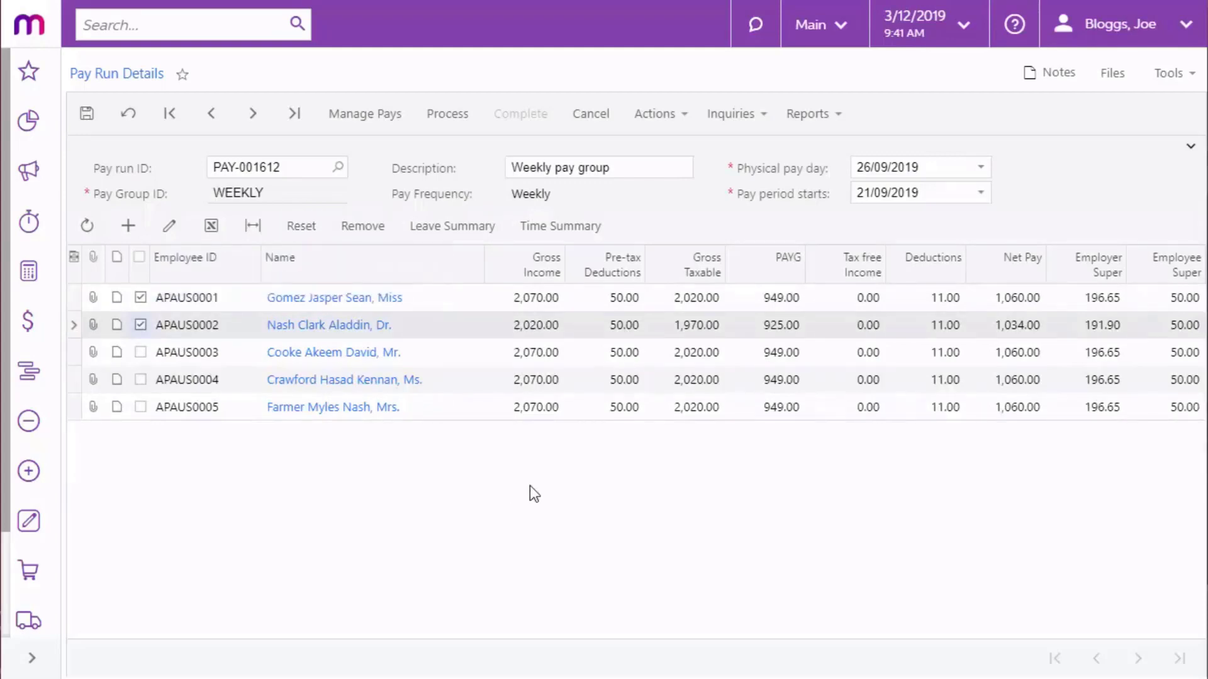